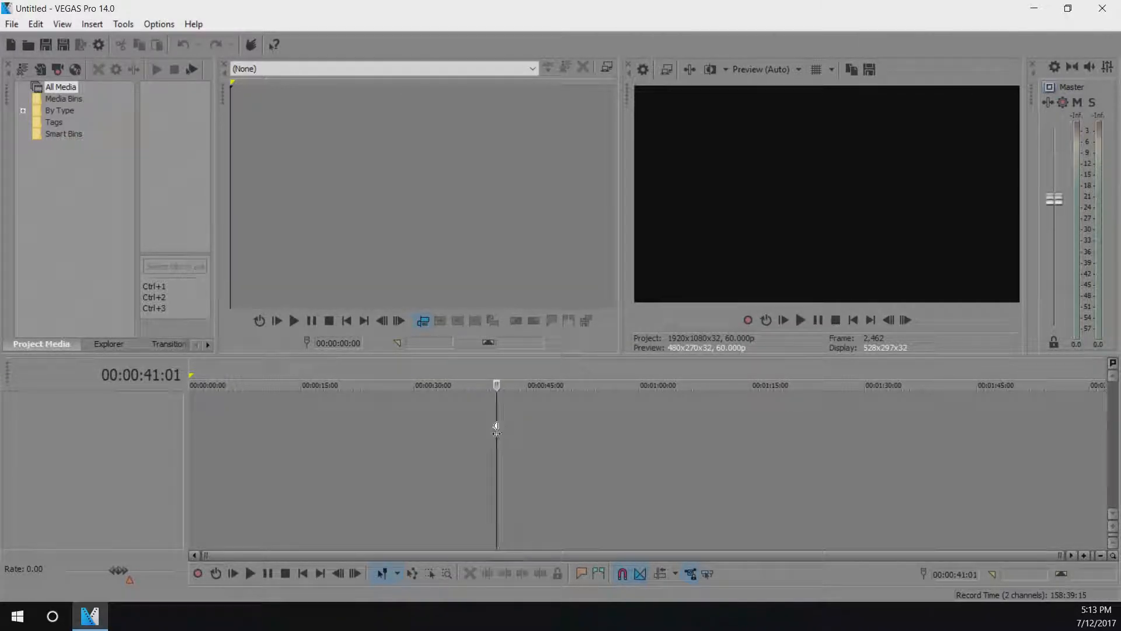
mouse_move(474, 470)
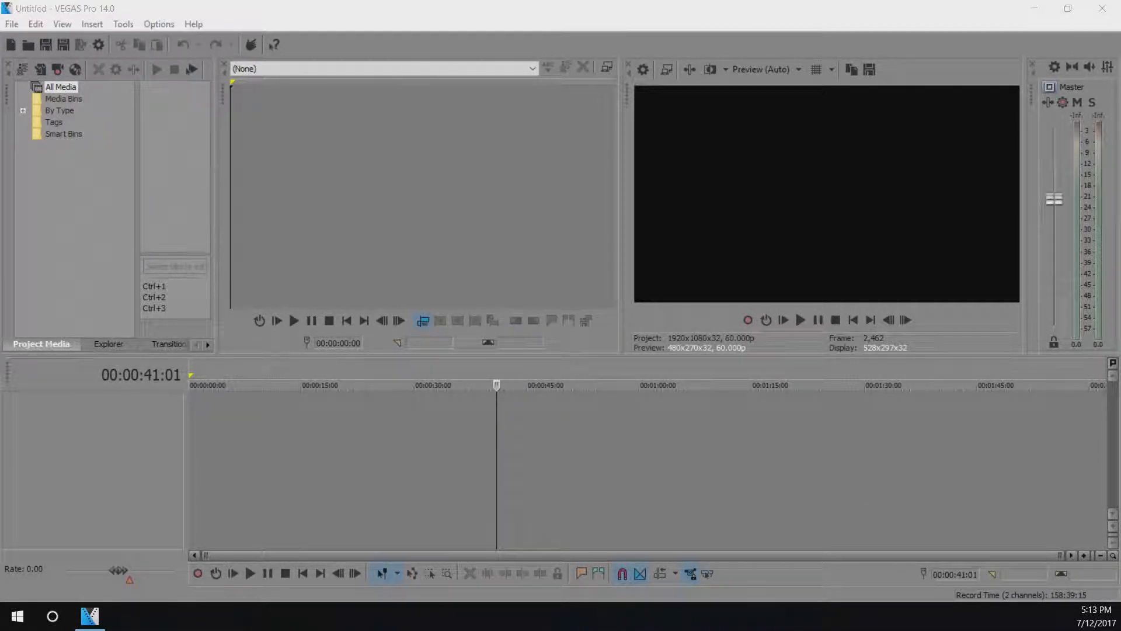
mouse_move(105, 263)
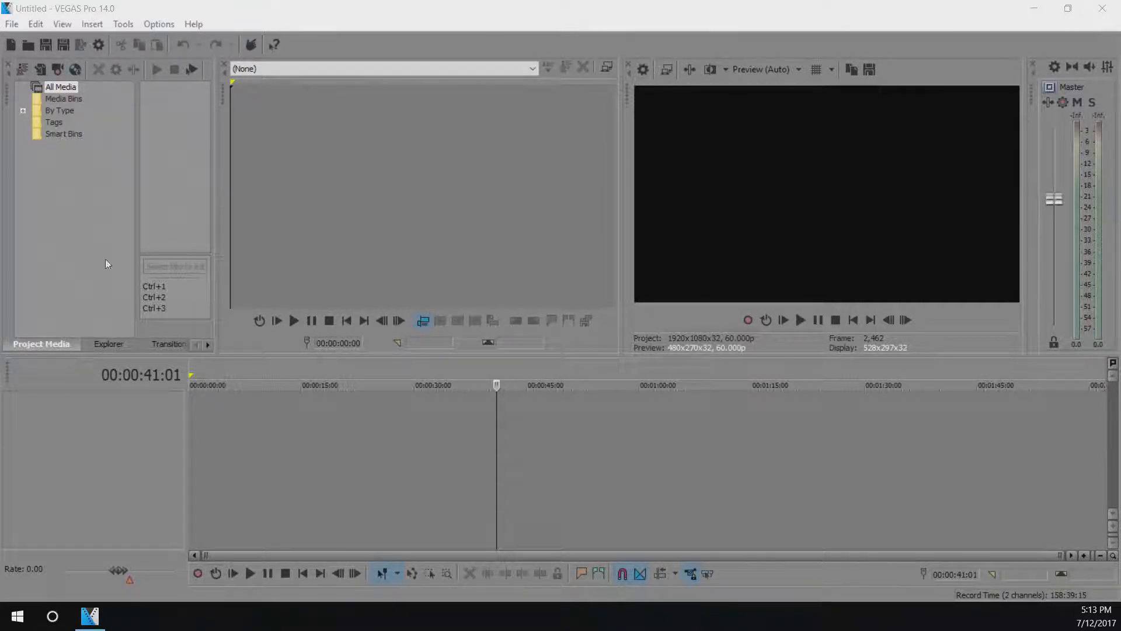
mouse_move(111, 5)
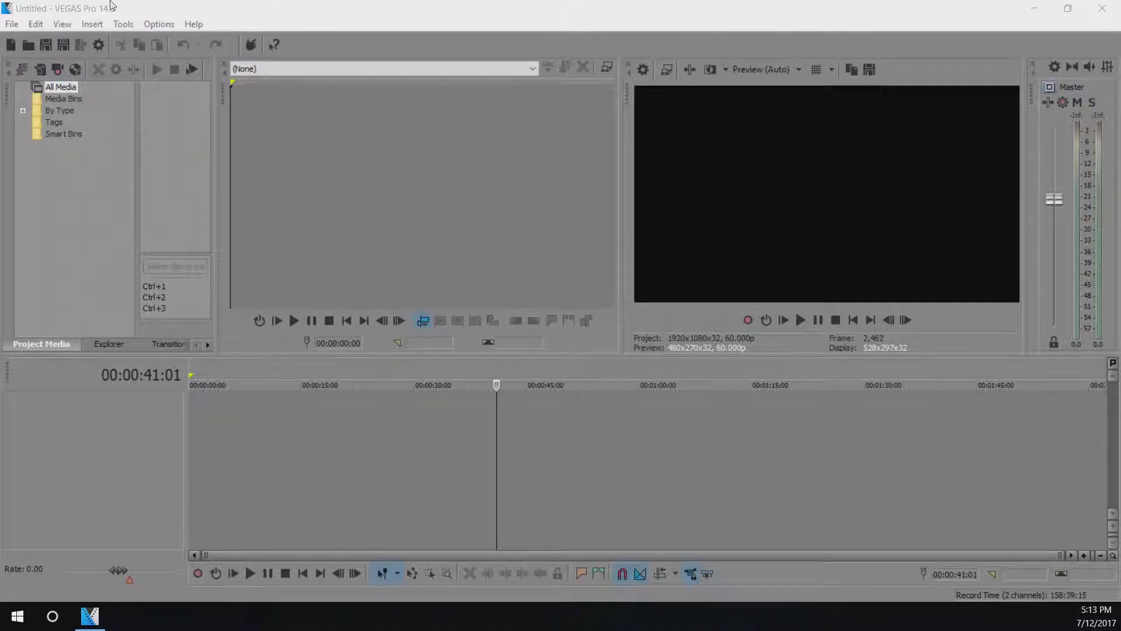
mouse_move(408, 314)
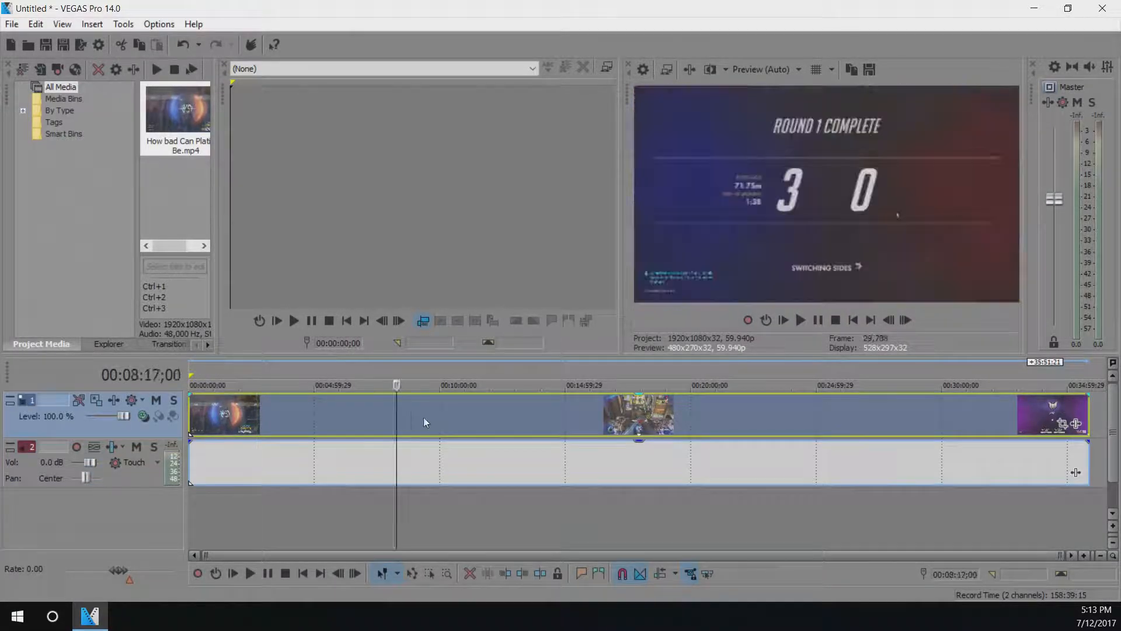
Scrub the timeline around 23 minutes and select the clip's audio event while peaks build.
click(774, 385)
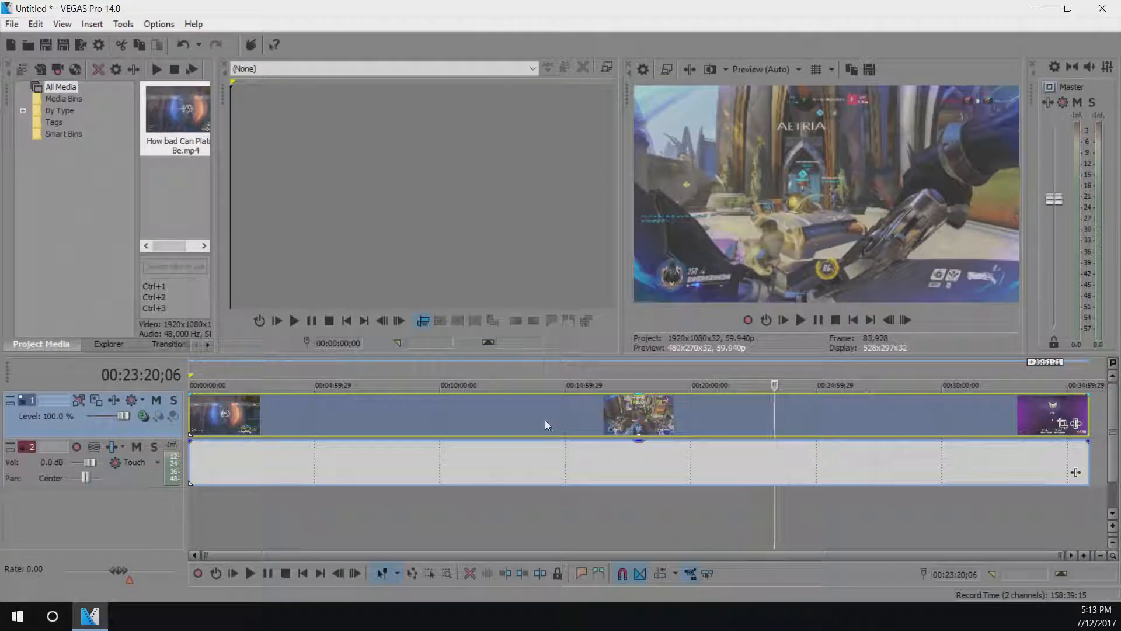
click(253, 462)
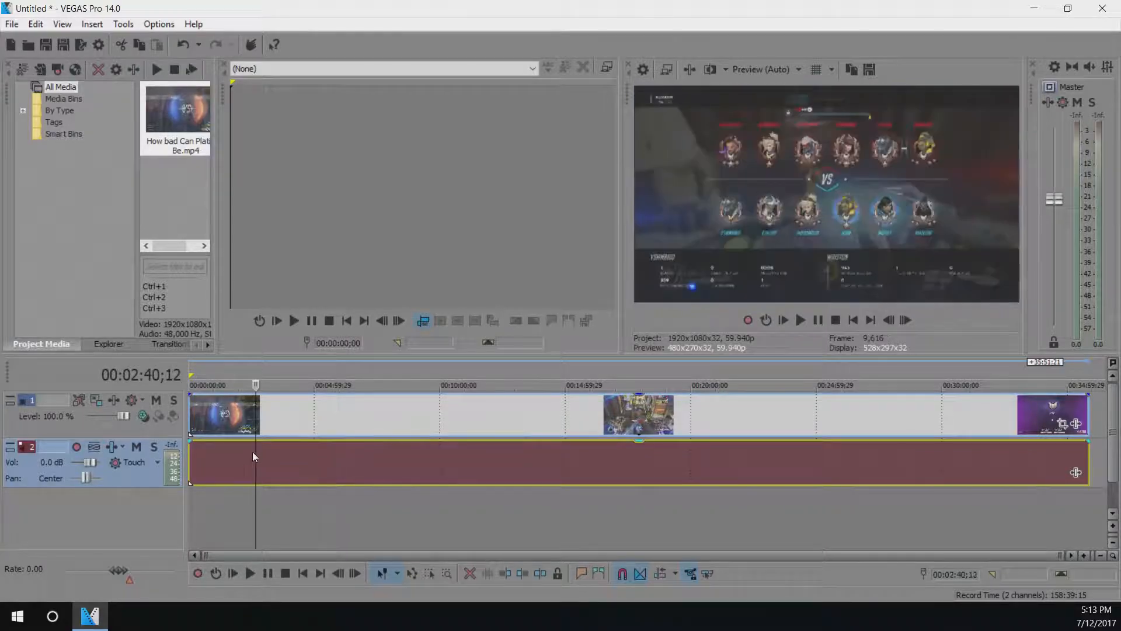
click(813, 385)
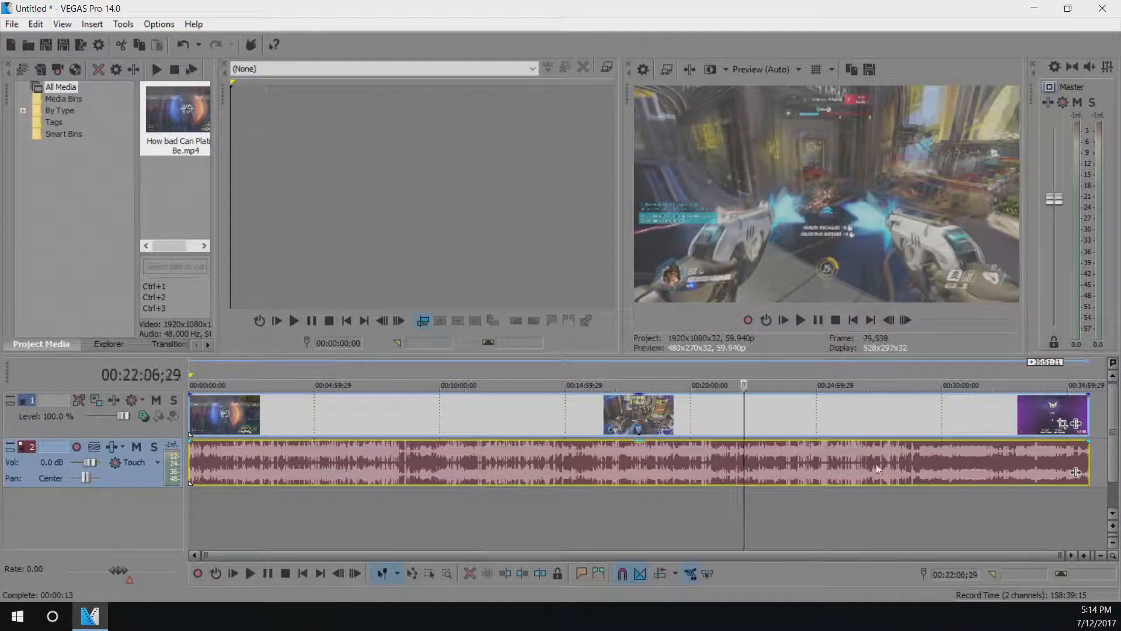
Move the playhead to the clip's middle, then to about 28 minutes.
click(531, 385)
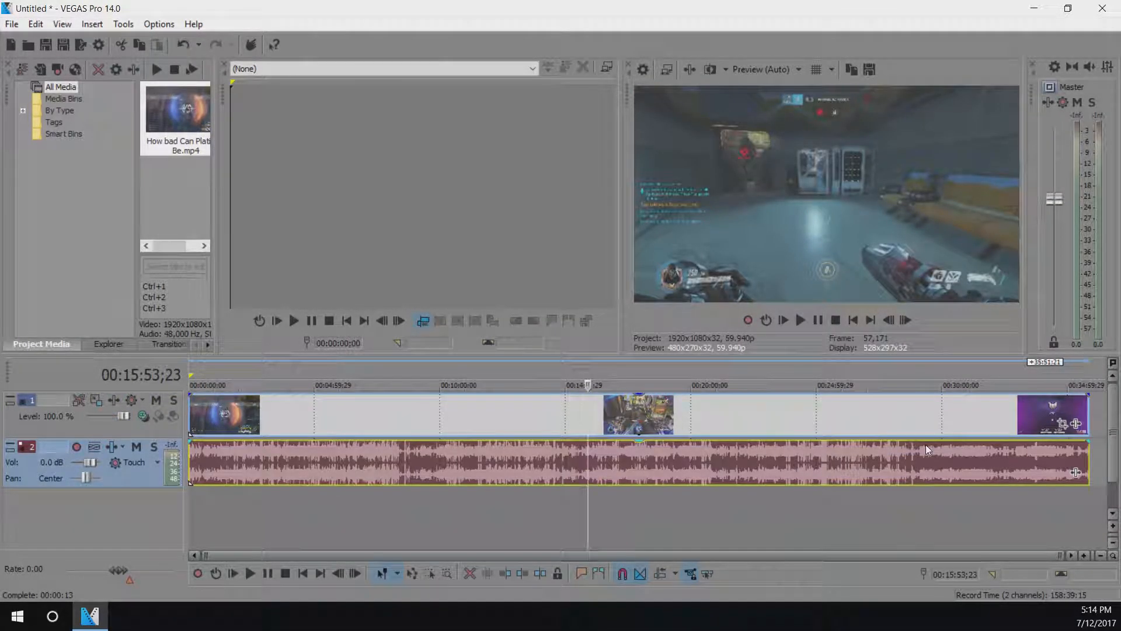
click(925, 385)
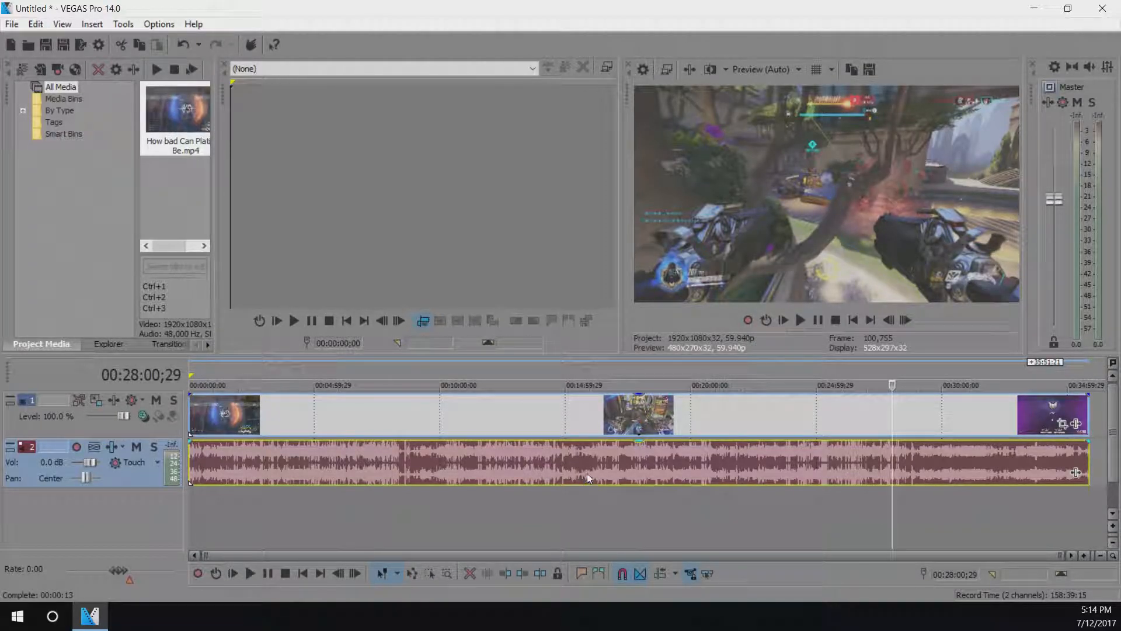
mouse_move(544, 441)
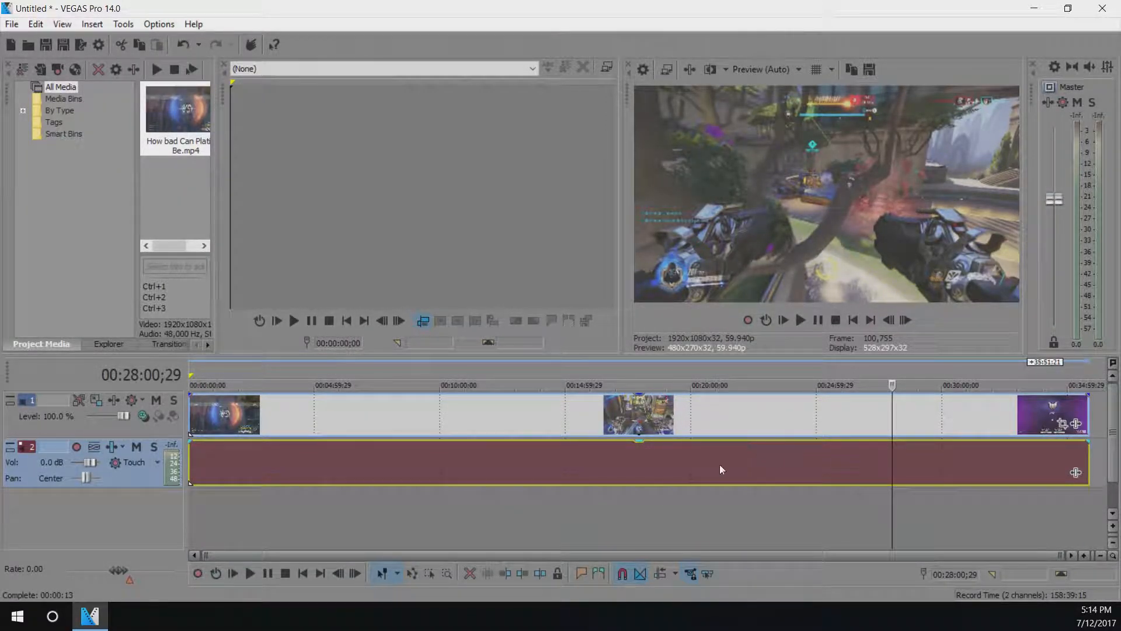
mouse_move(744, 451)
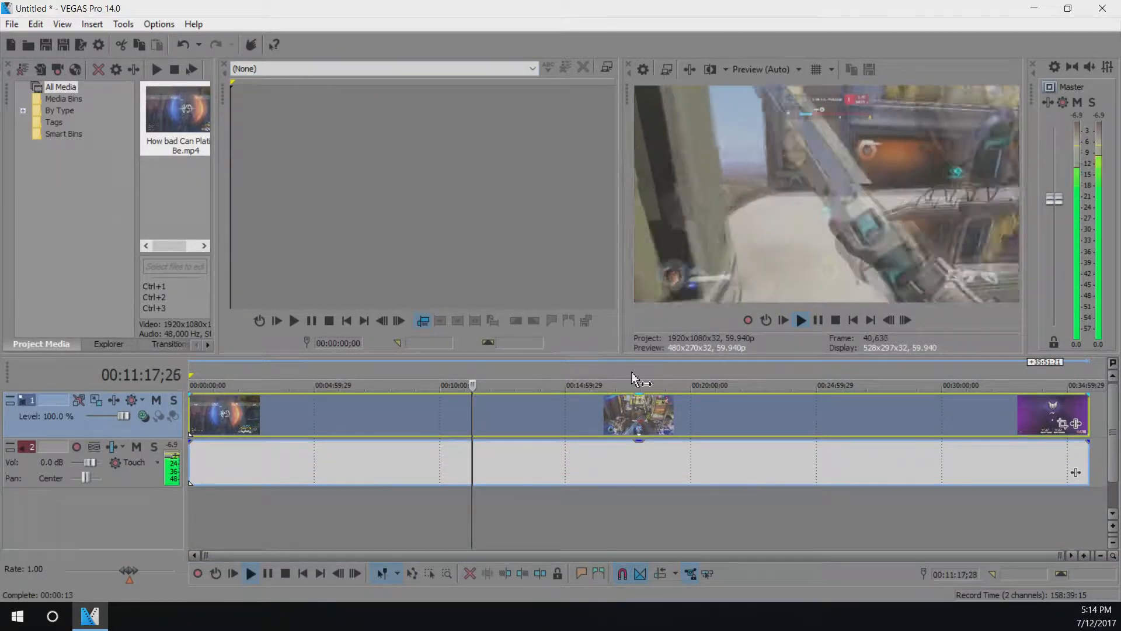
Reposition the playhead on the clip's events as the media goes offline.
click(667, 384)
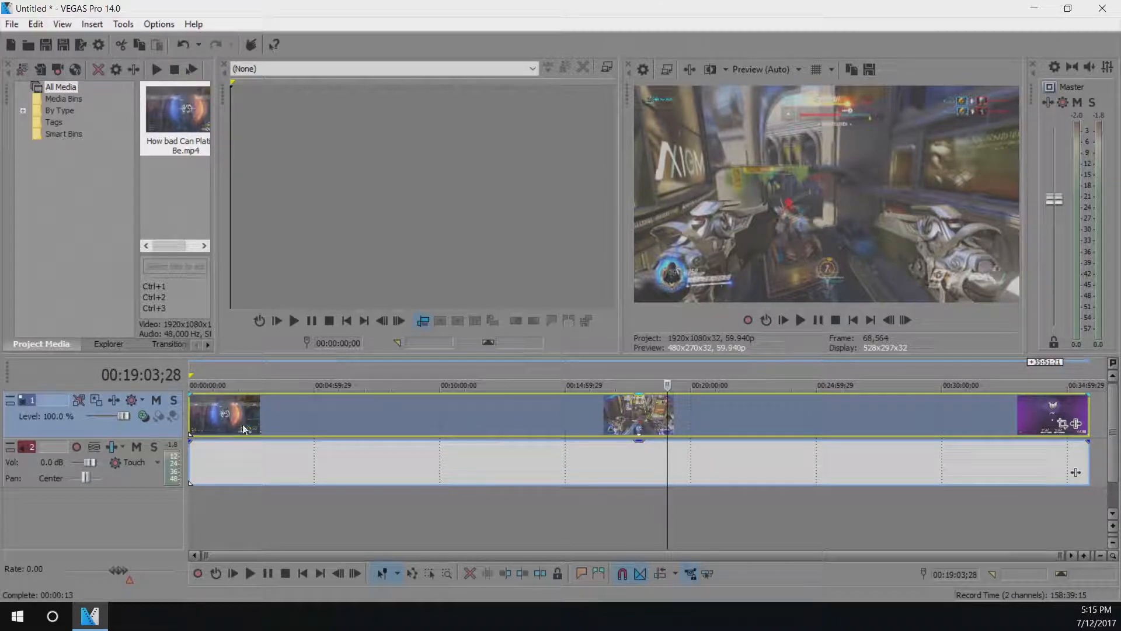
click(229, 384)
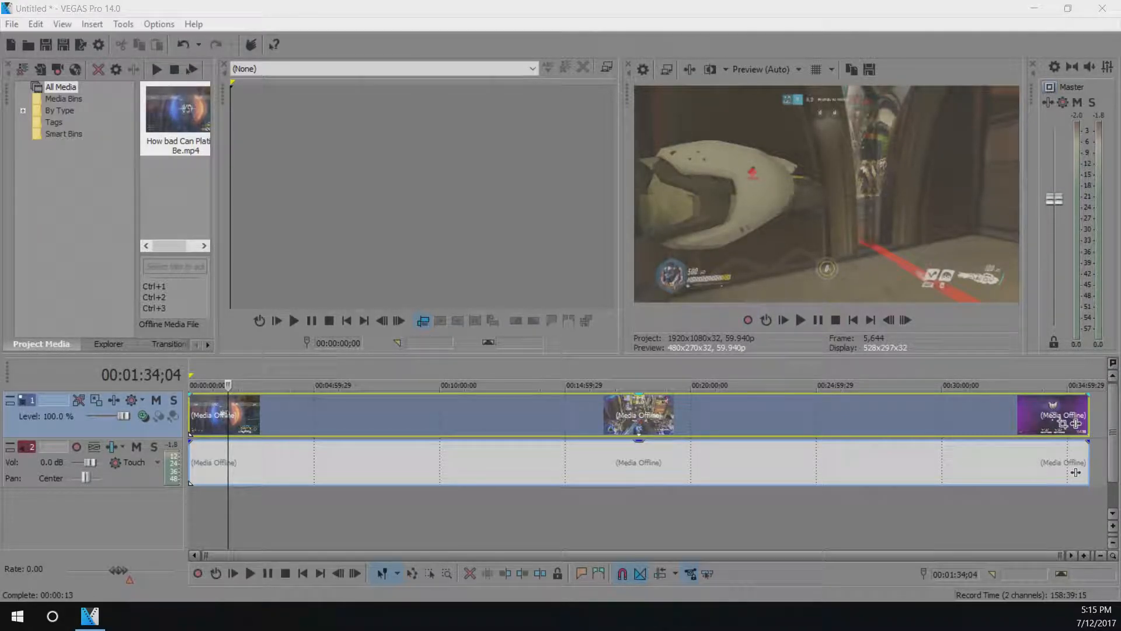
mouse_move(435, 552)
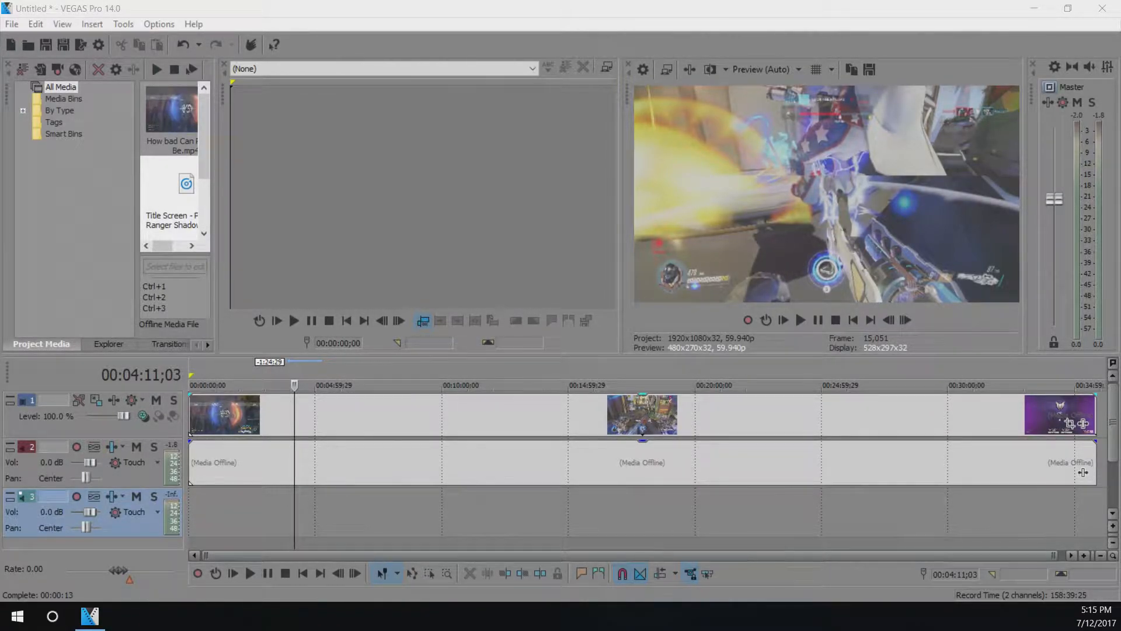
click(126, 616)
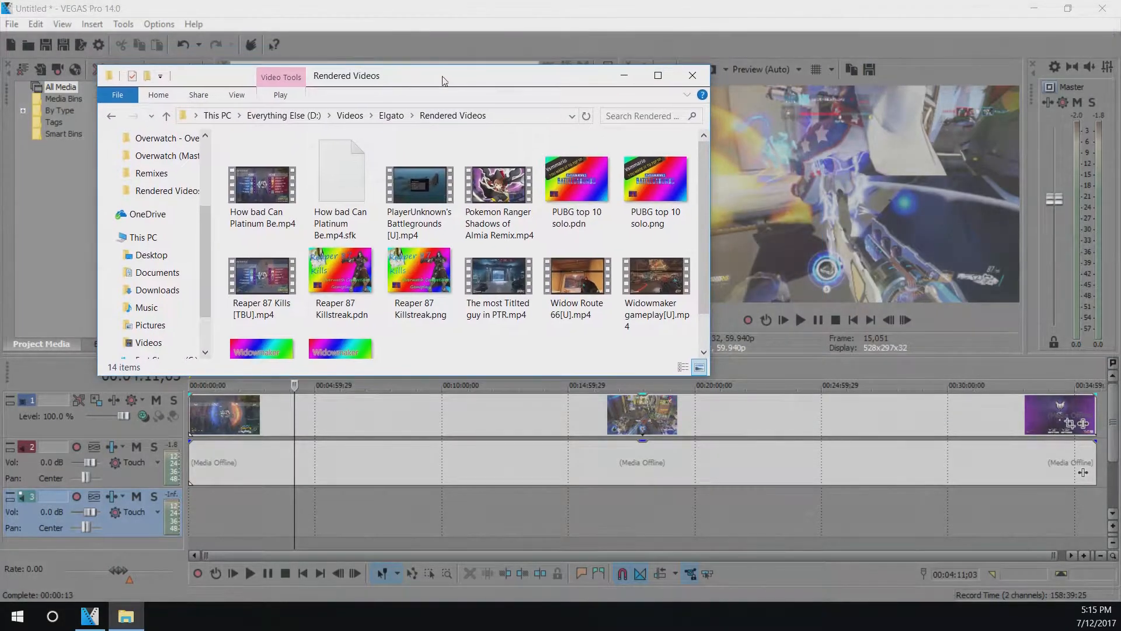
click(340, 179)
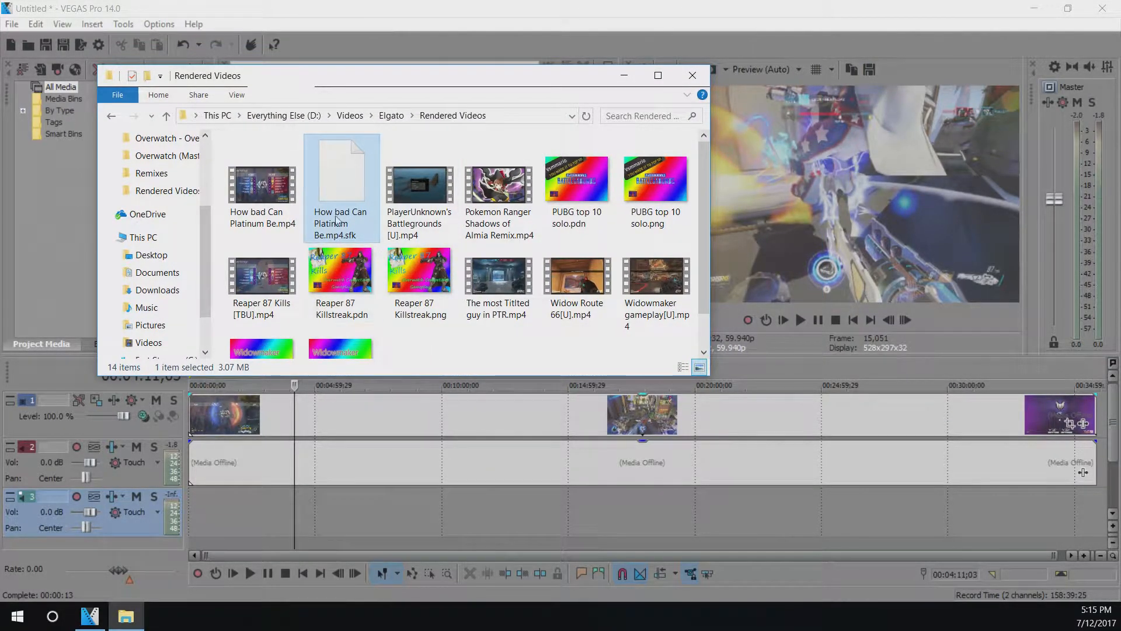
click(690, 74)
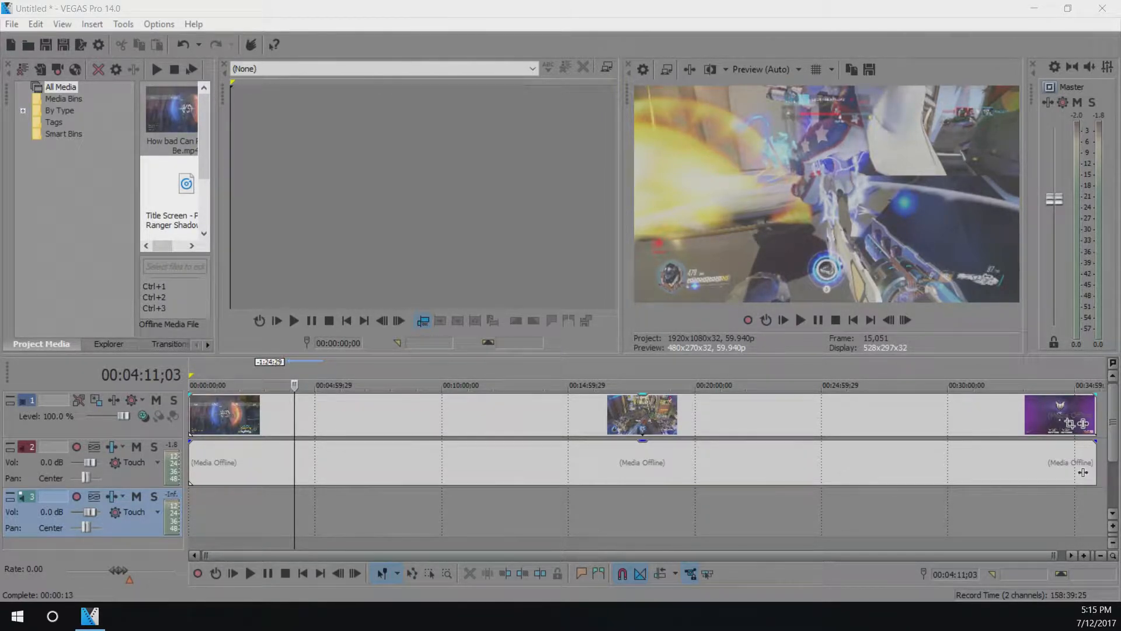
Delete the events from the timeline and clear the files from Project Media.
click(462, 384)
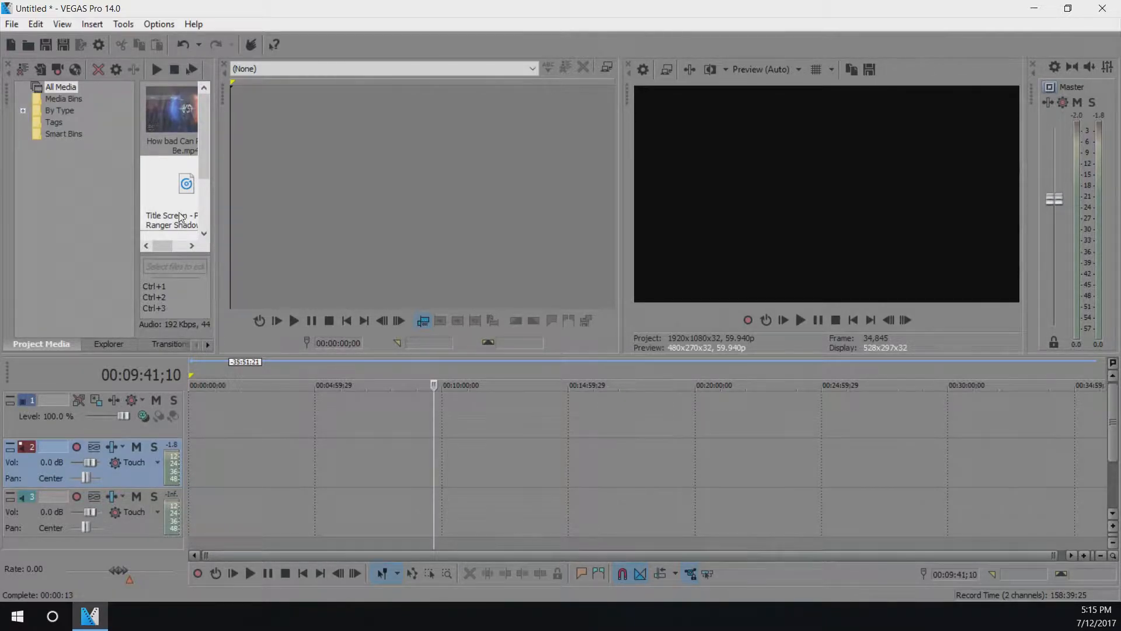
click(172, 107)
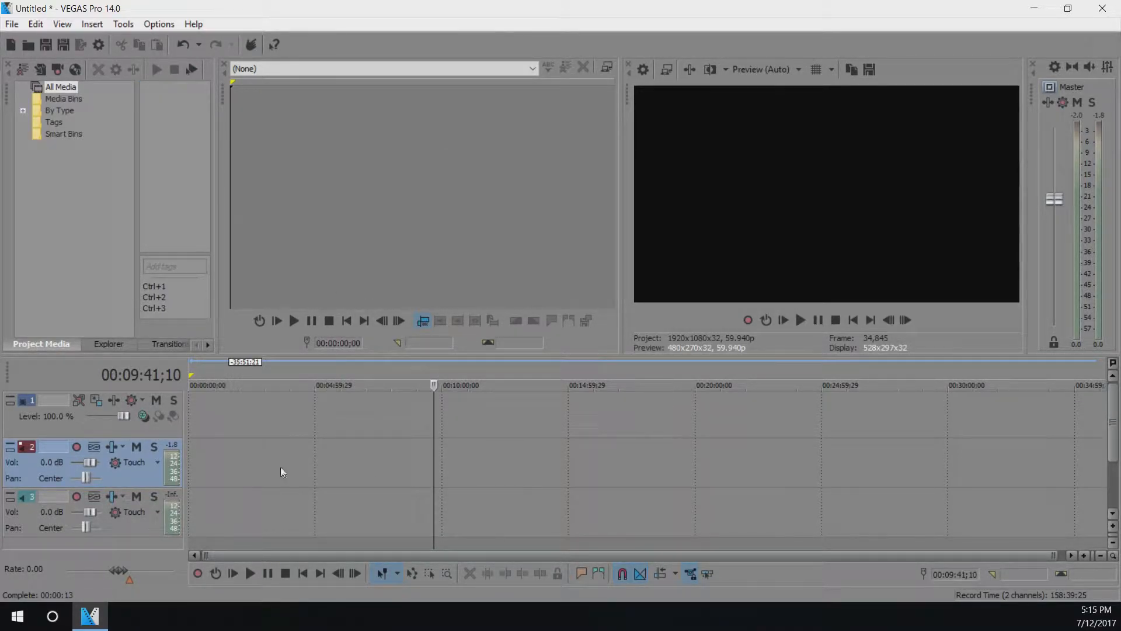
right_click(282, 471)
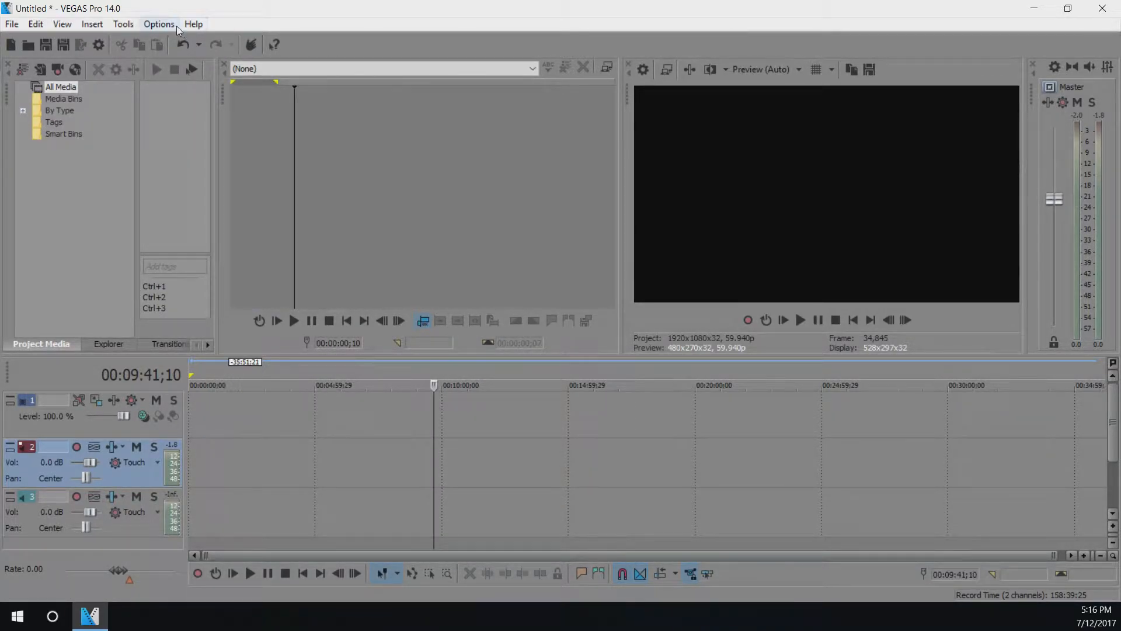
Show the Audio page of Options > Preferences.
click(158, 23)
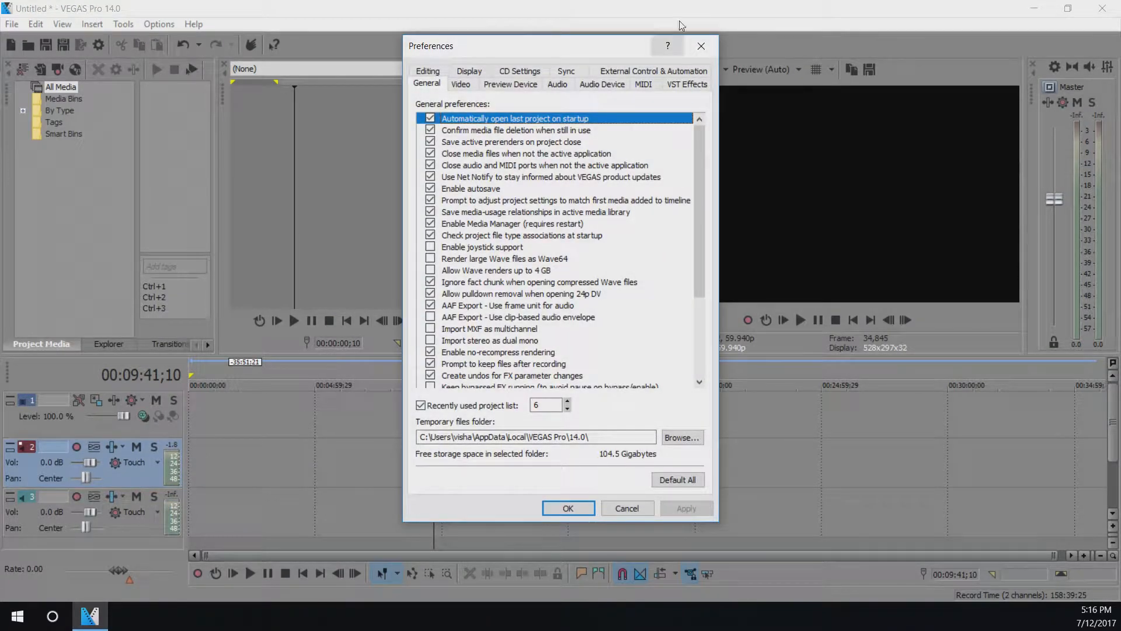
click(557, 84)
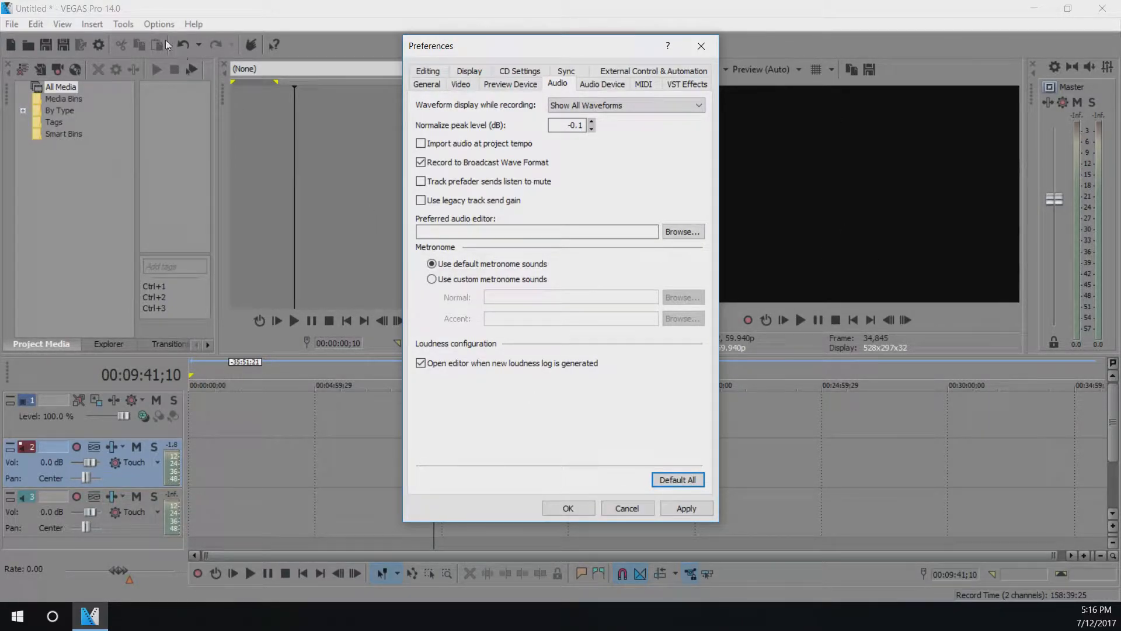
mouse_move(620, 163)
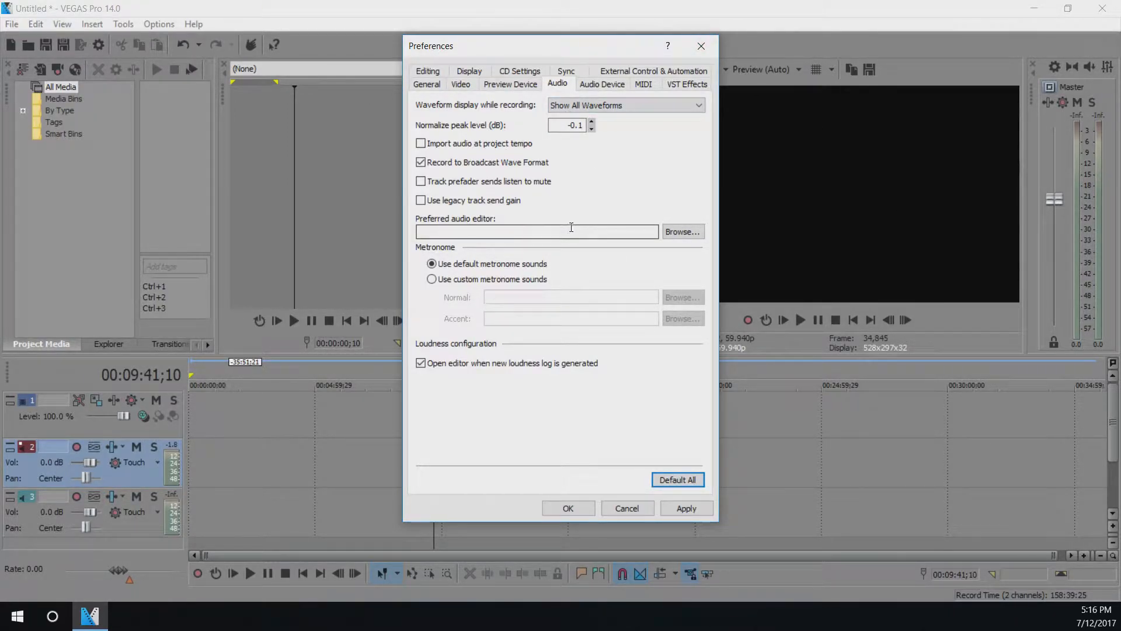
mouse_move(597, 115)
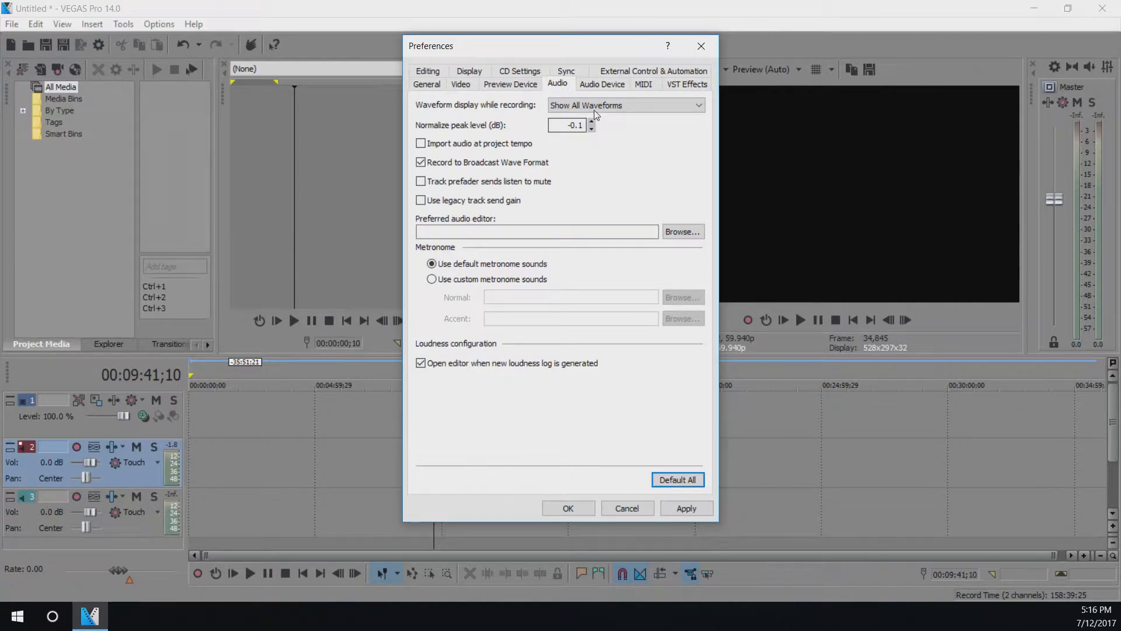
Set waveform display while recording to Don't Show Waveforms and confirm with OK.
click(626, 105)
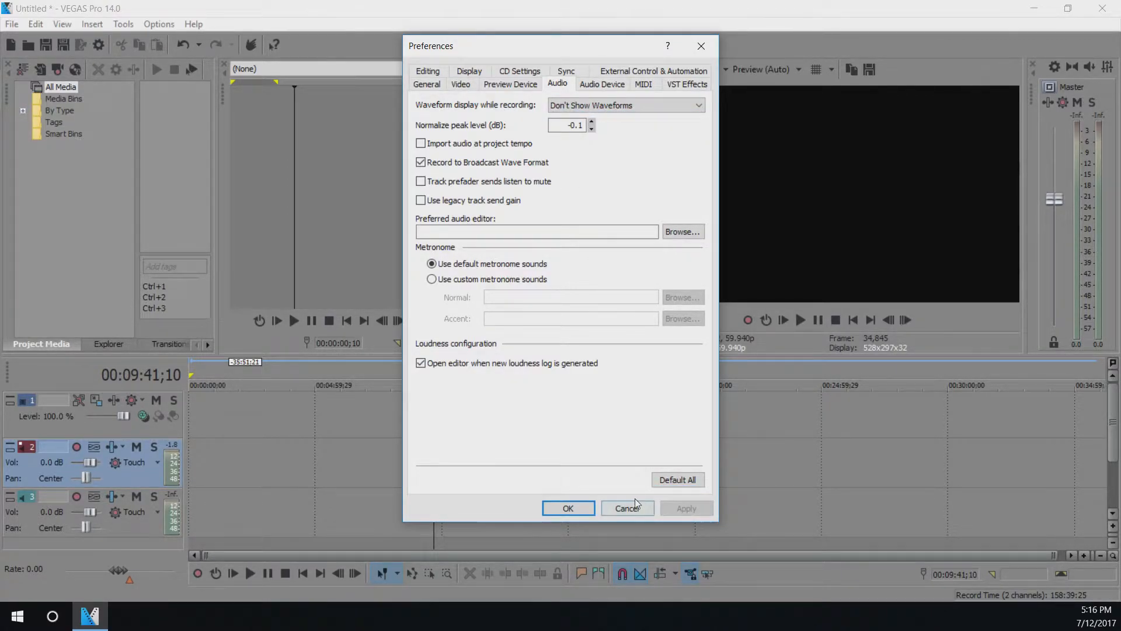
click(626, 508)
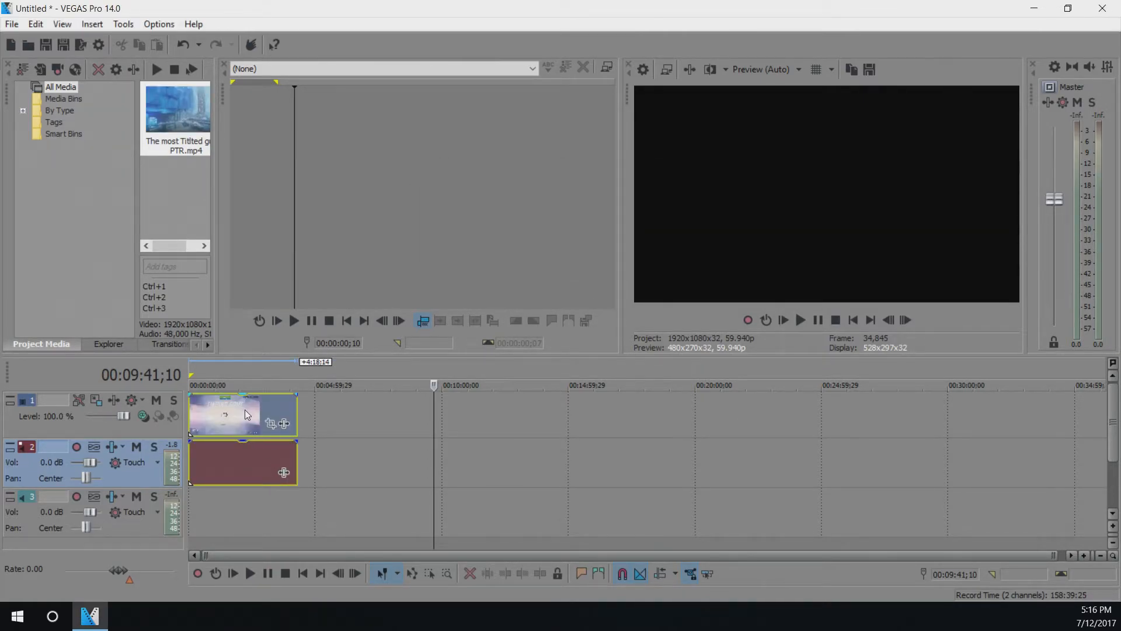
Scrub through the newly added gameplay clip, whose audio event shows no peaks.
click(244, 384)
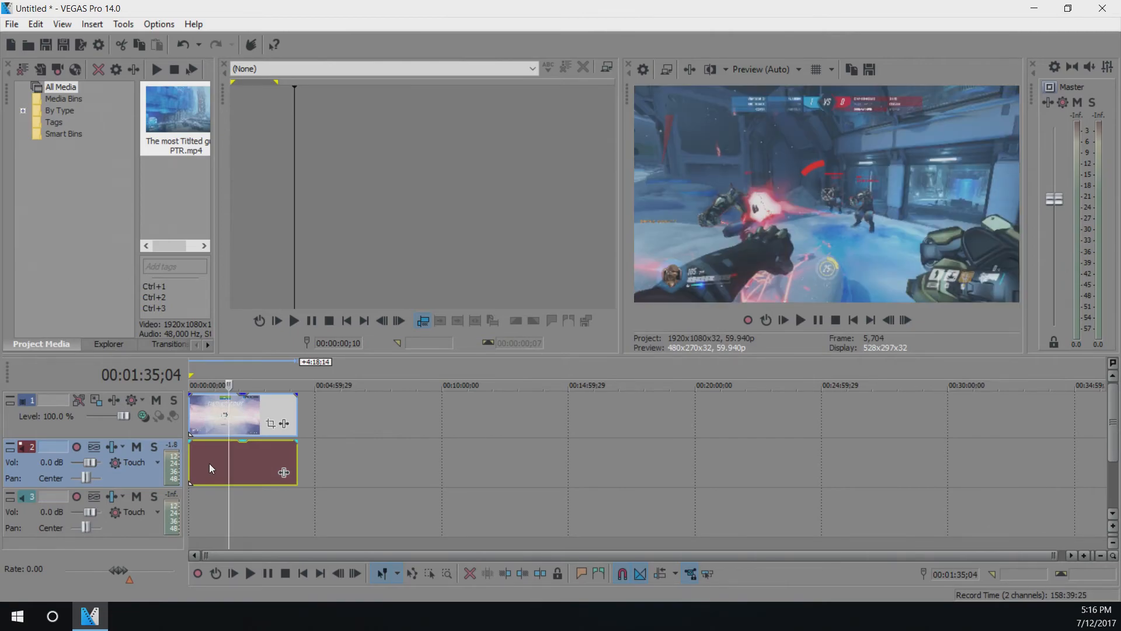
click(266, 385)
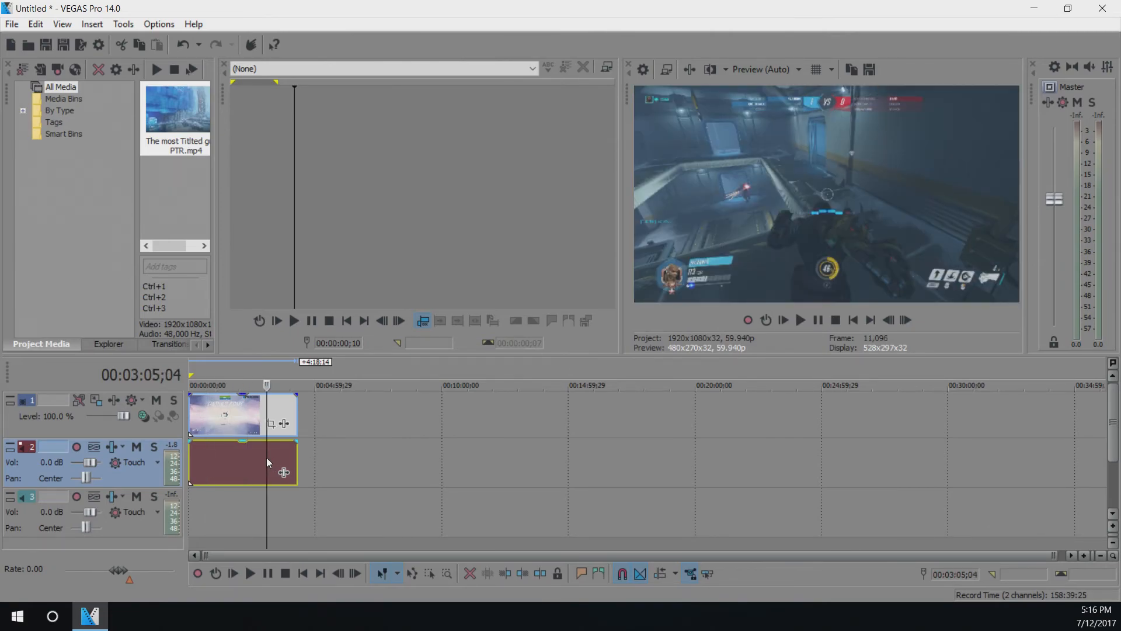